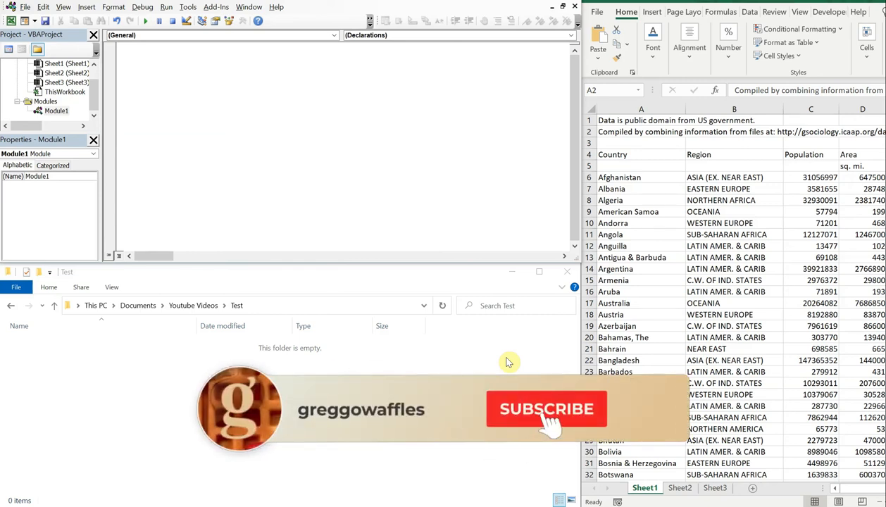
Step: Declare a new Sub save_previous_day() in the empty Module1
click(546, 409)
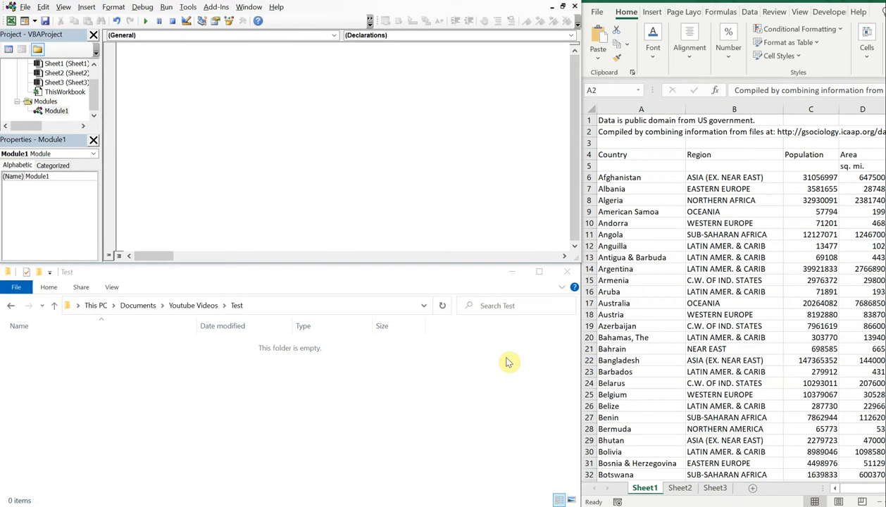
mouse_move(535, 235)
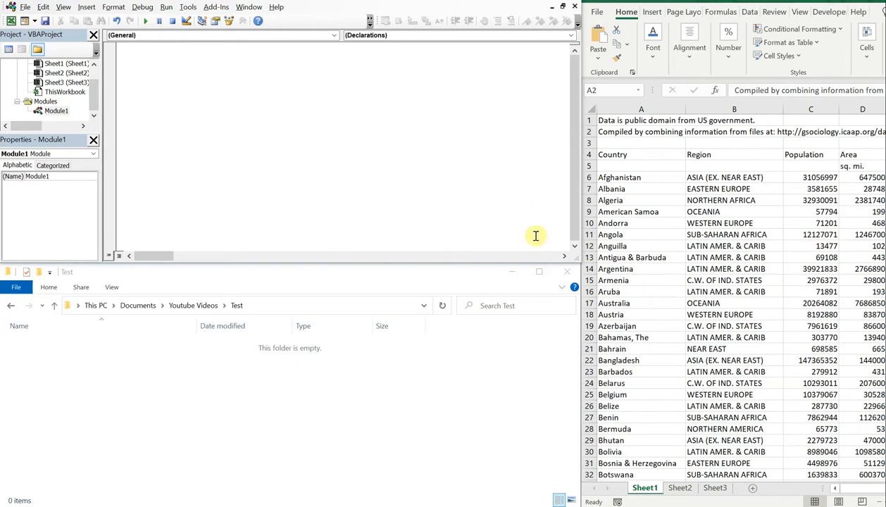
mouse_move(413, 135)
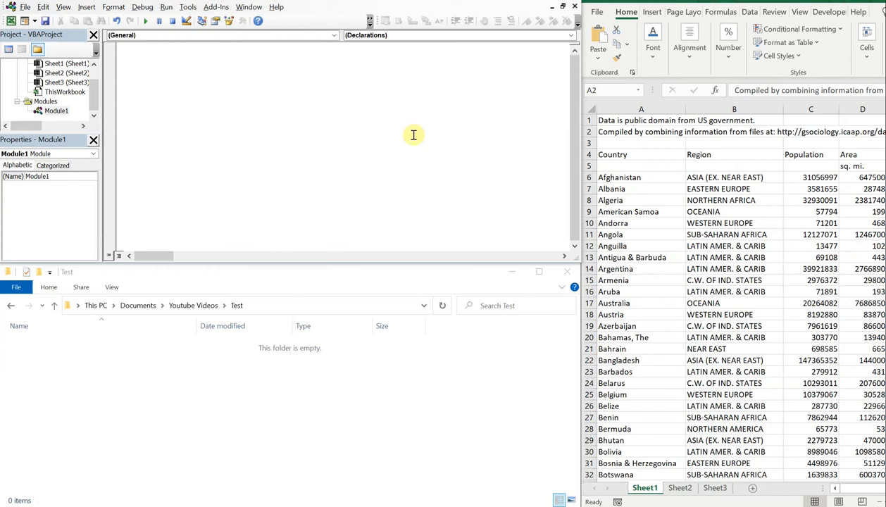
click(641, 165)
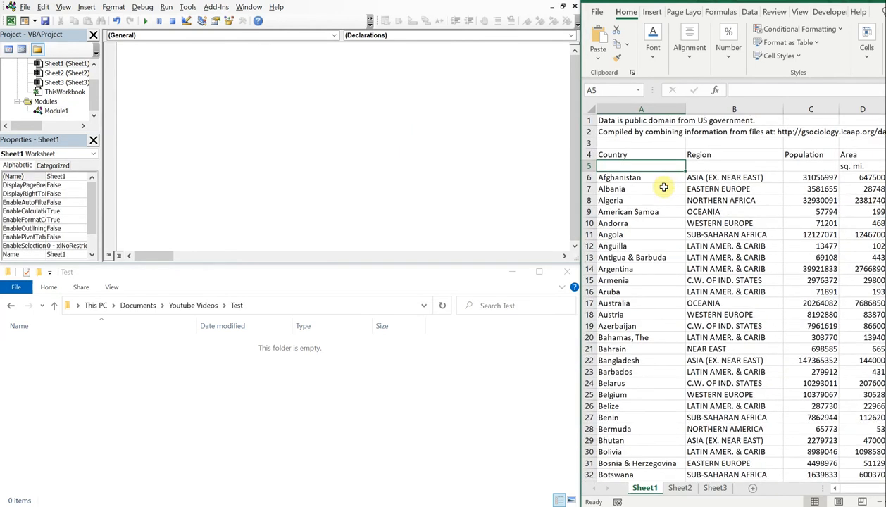
mouse_move(246, 385)
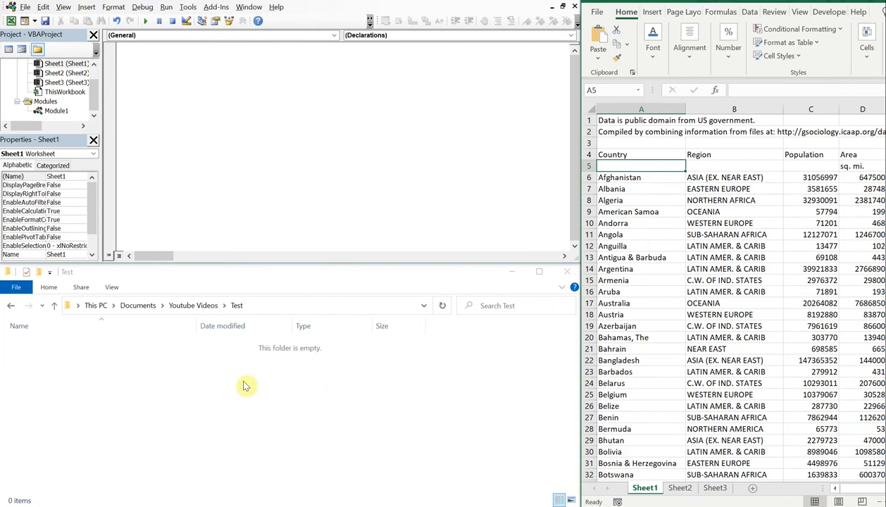
mouse_move(375, 282)
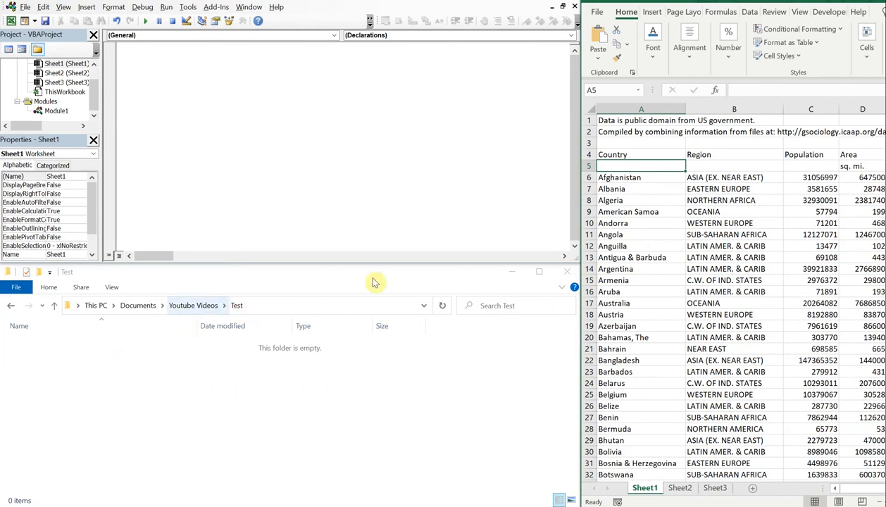
click(56, 110)
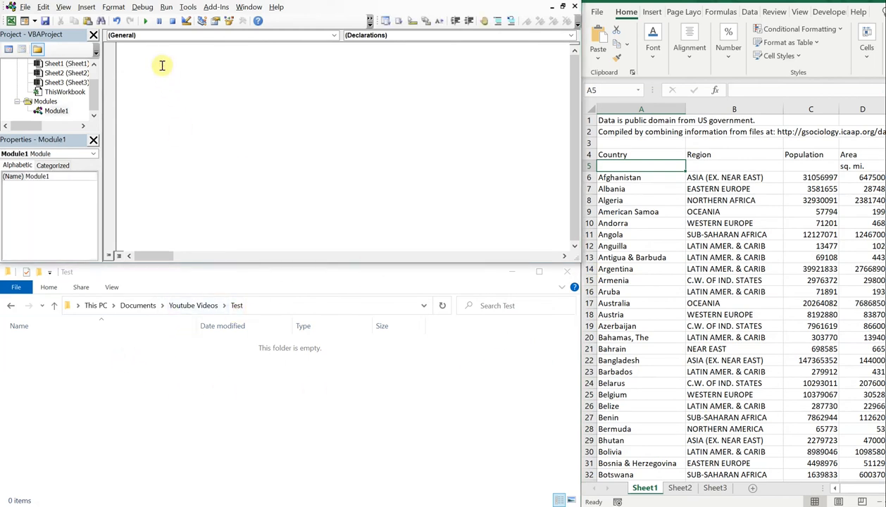
text(sub)
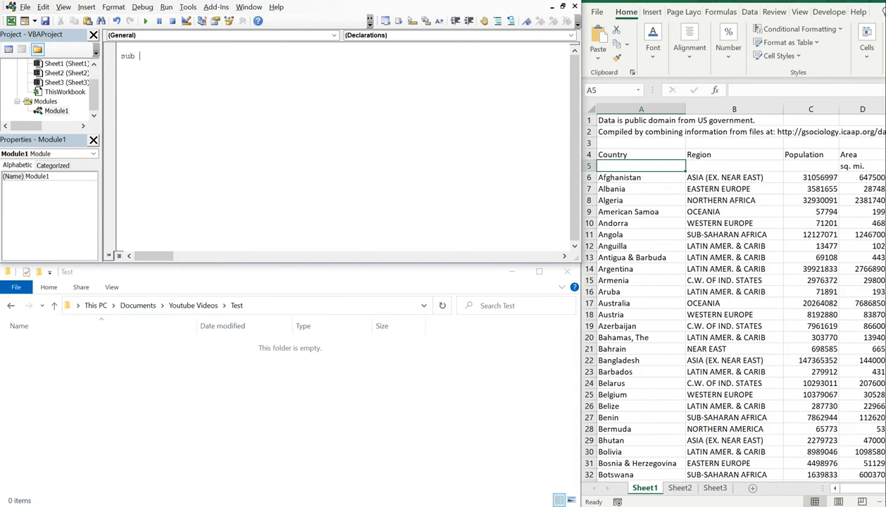
text(save_)
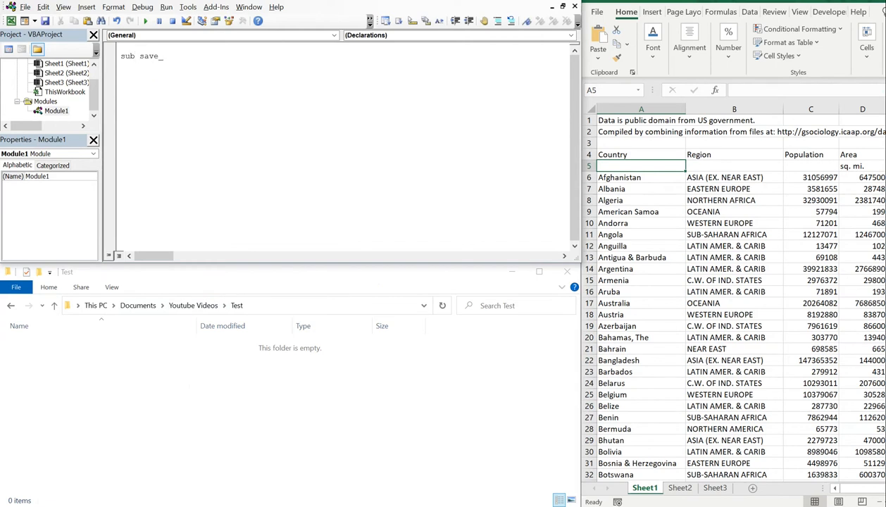
text(previous_day()
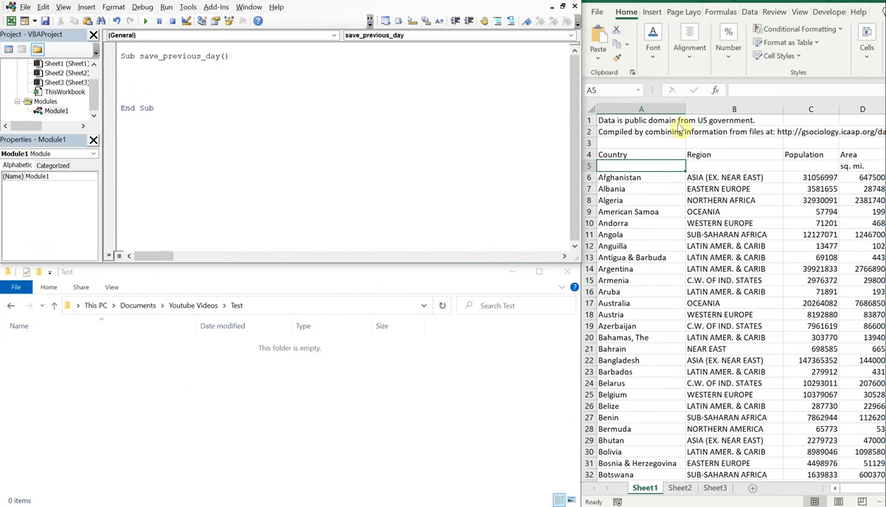
Step: Begin the macro body with ActiveWorkbook.SaveAs Filename
click(627, 211)
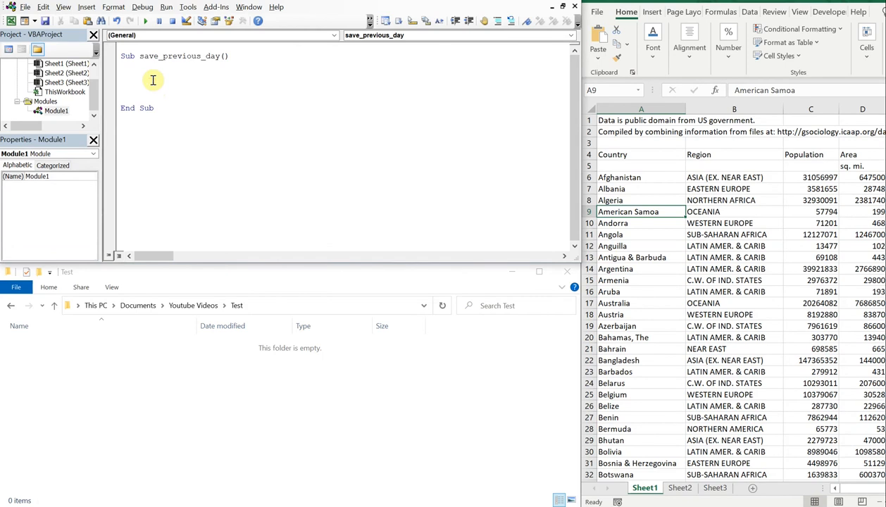
text(ActiveWorkb)
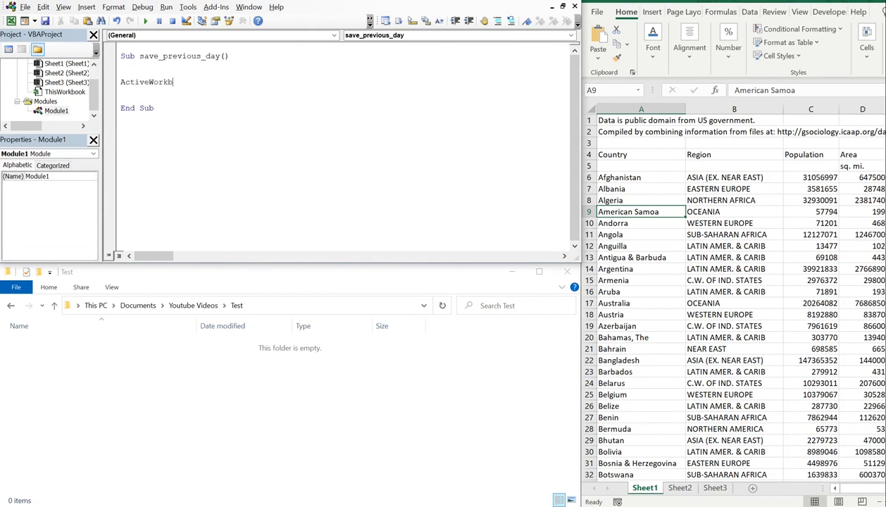
text(.SaveAs)
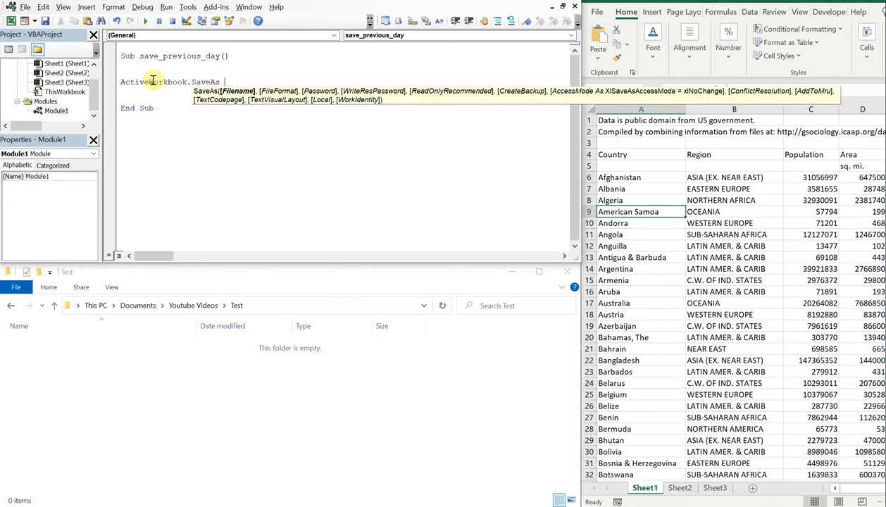
text(Filename)
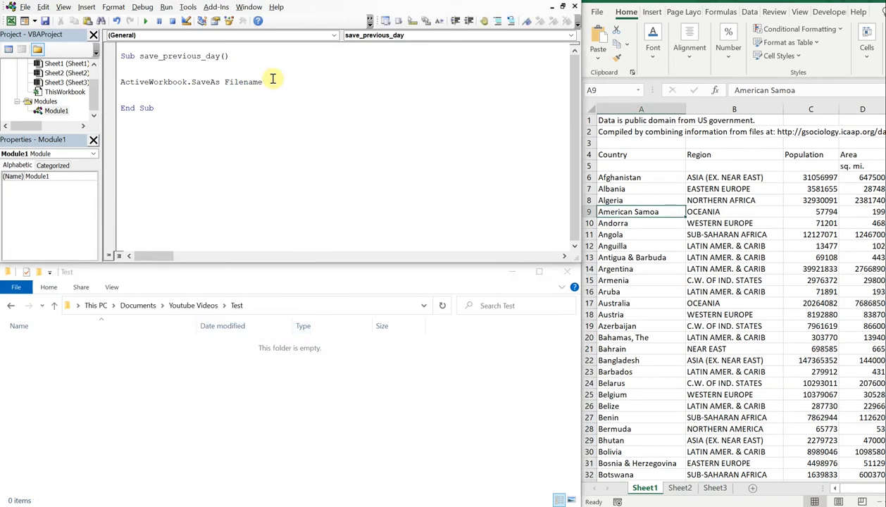
Step: Assign Filename:= the quoted Test folder path "C:\Users\greggowaffles\Documents\Youtube Videos\Test\"
text(:=)
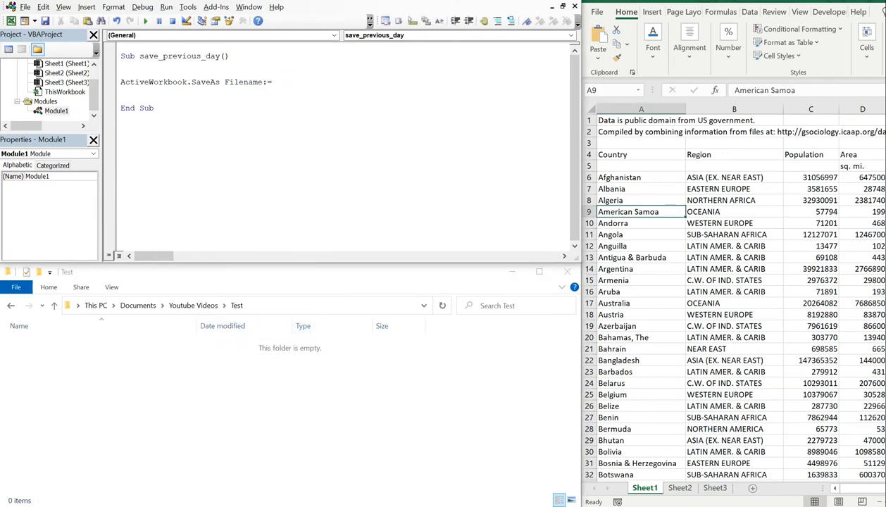
text(")
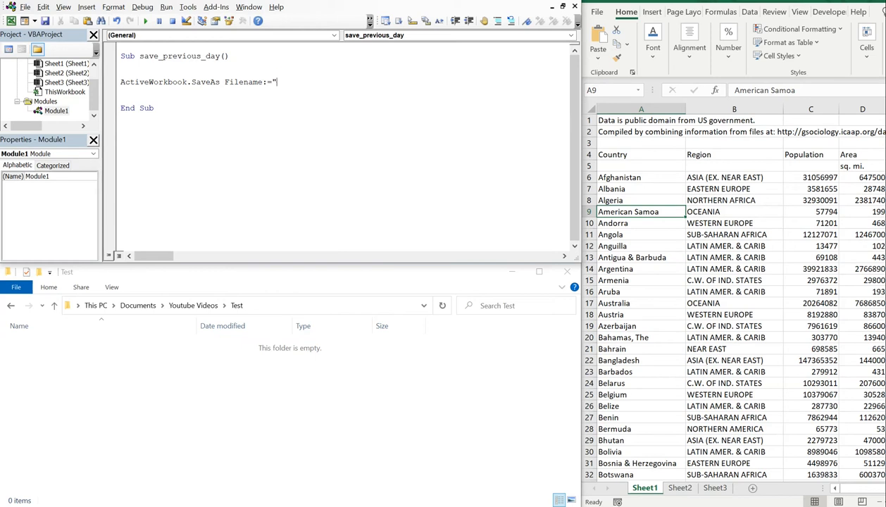
text(C:\Users\greggowaffles\Documents\Youtube Videos\Test)
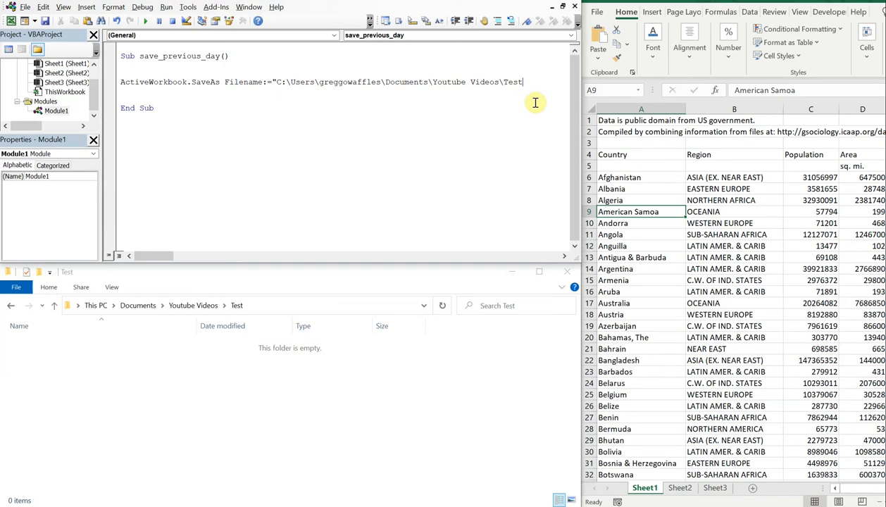
text(\)
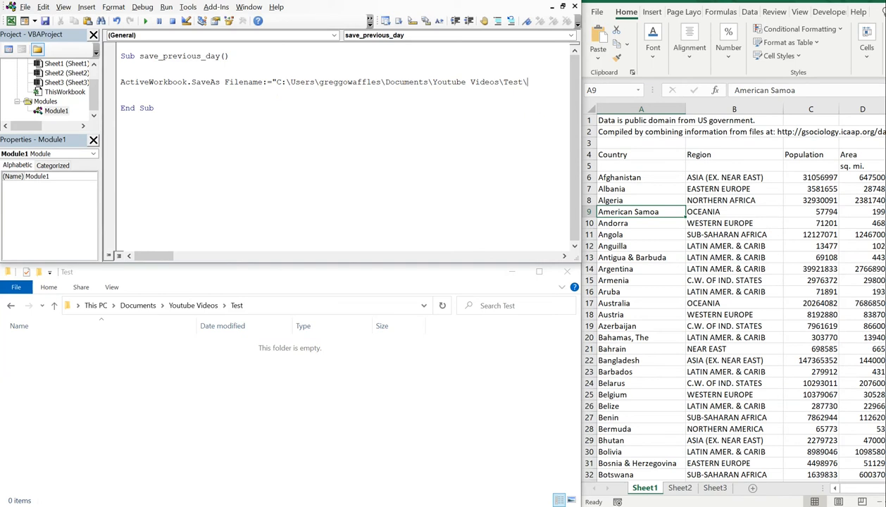
text(" & _)
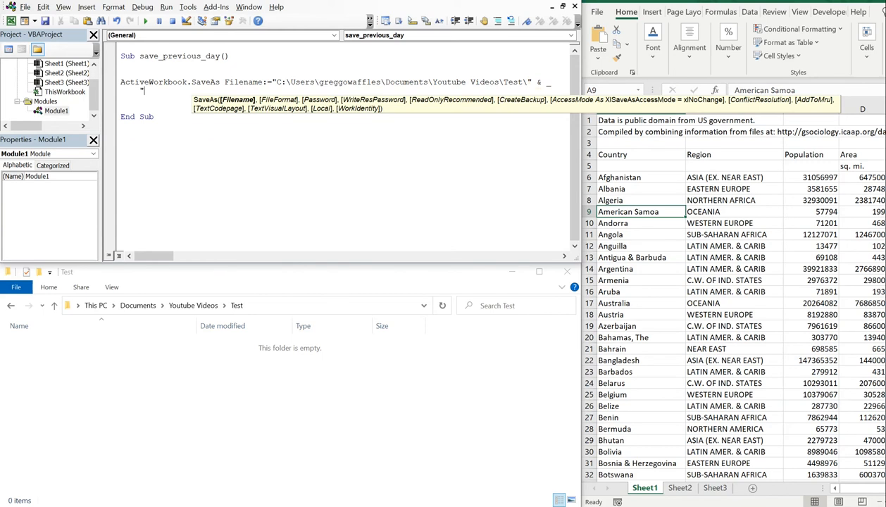
Step: Finish the name as "Countries of the World " & Format(Date - 1, "mm-dd-yyyy")
text(Countries)
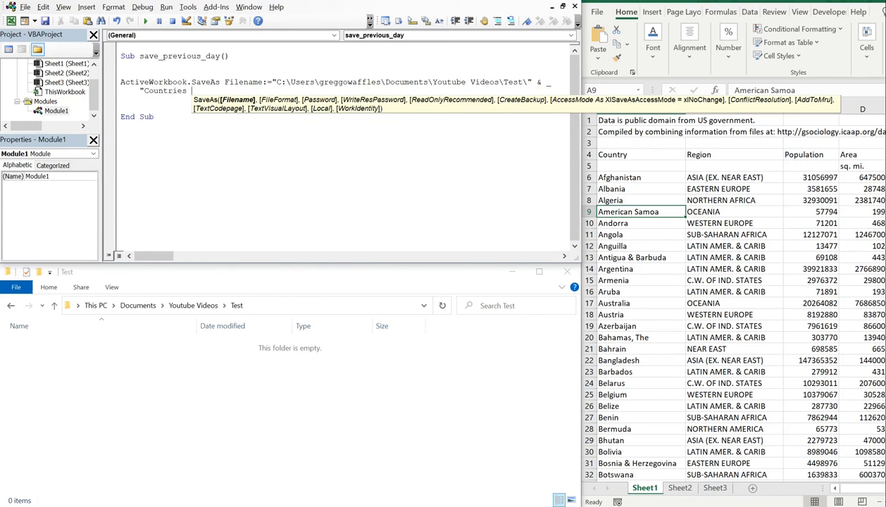
text(of the World " & Format)
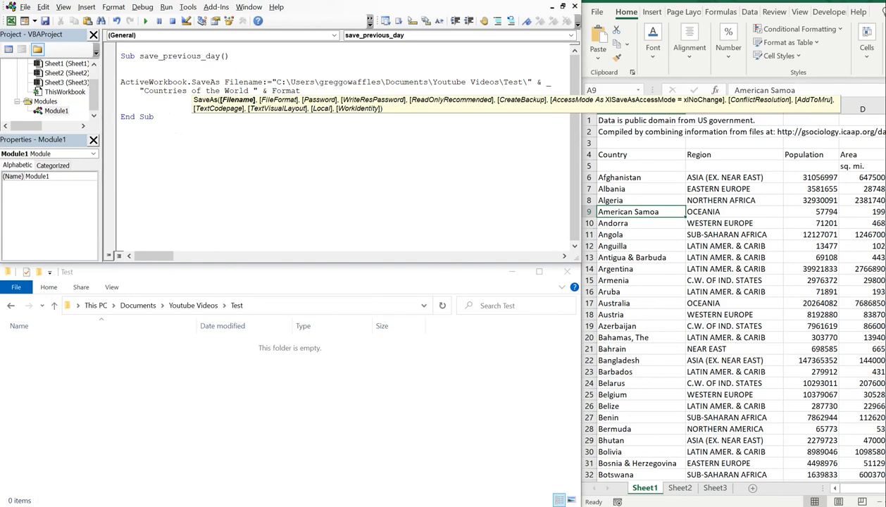
mouse_move(307, 92)
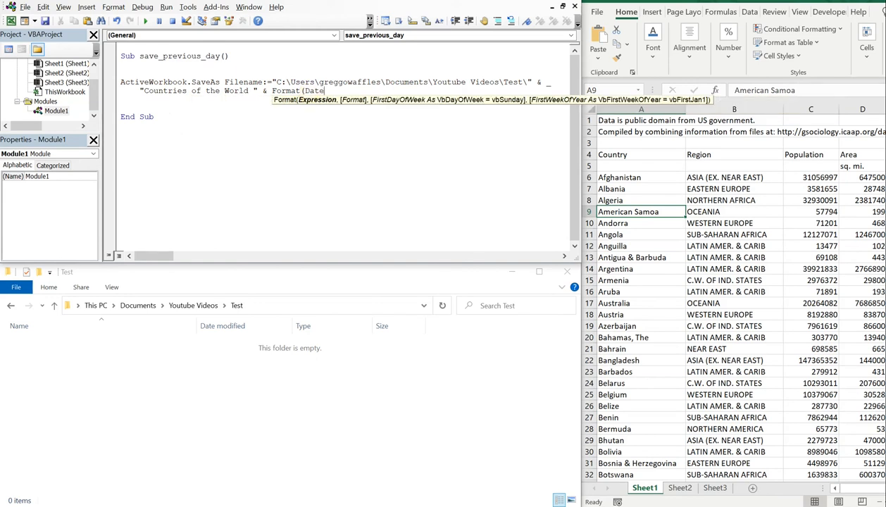
text(-1, ")
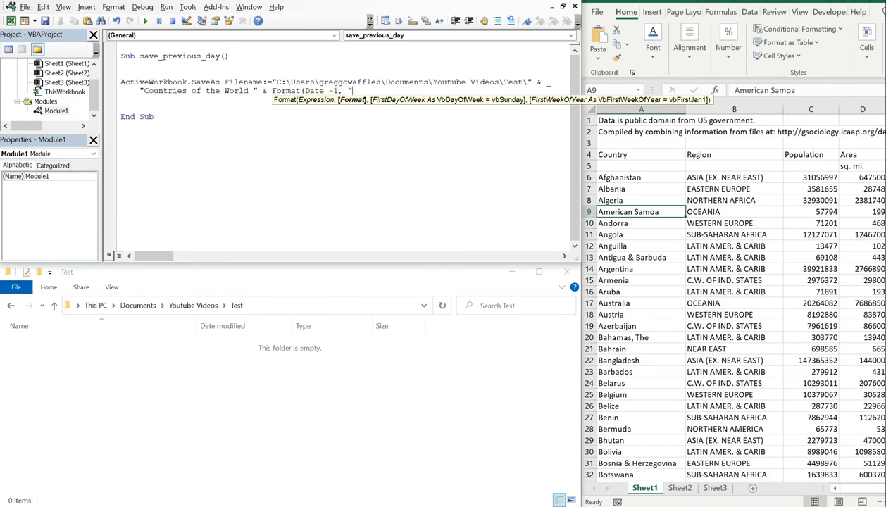
text(mm-dd-)
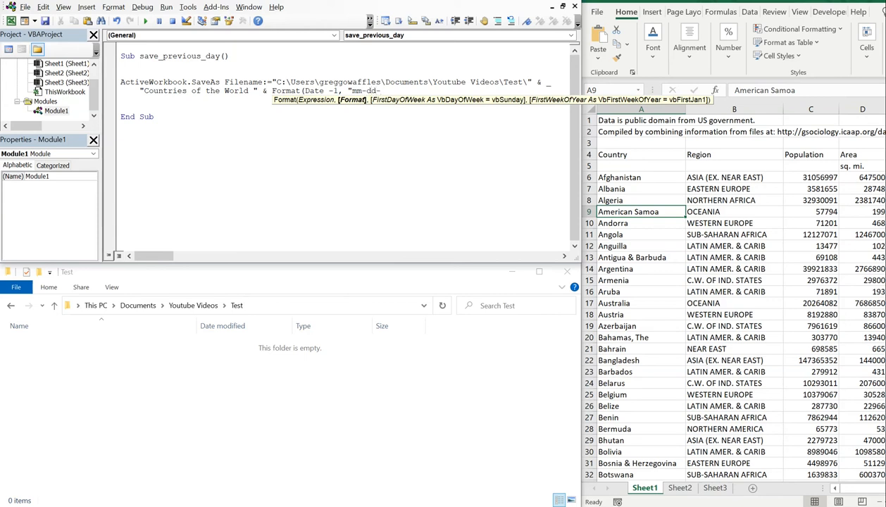
text(yyyy)
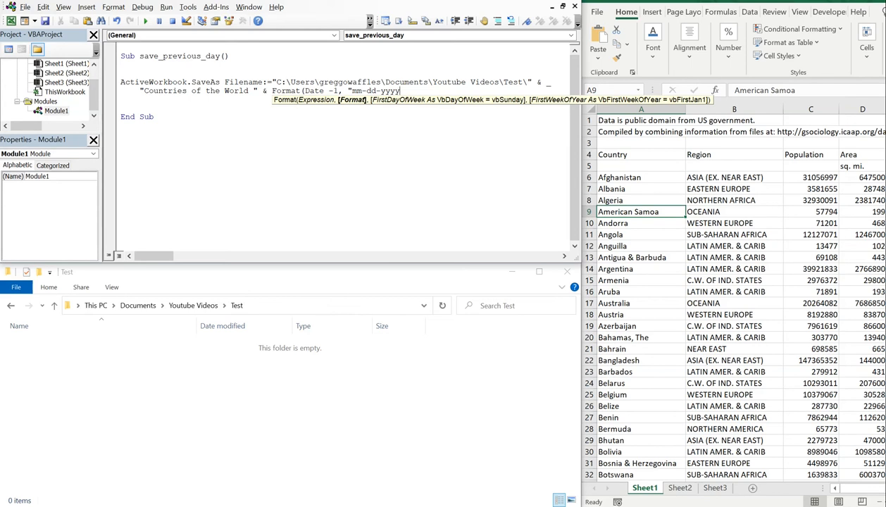
text())
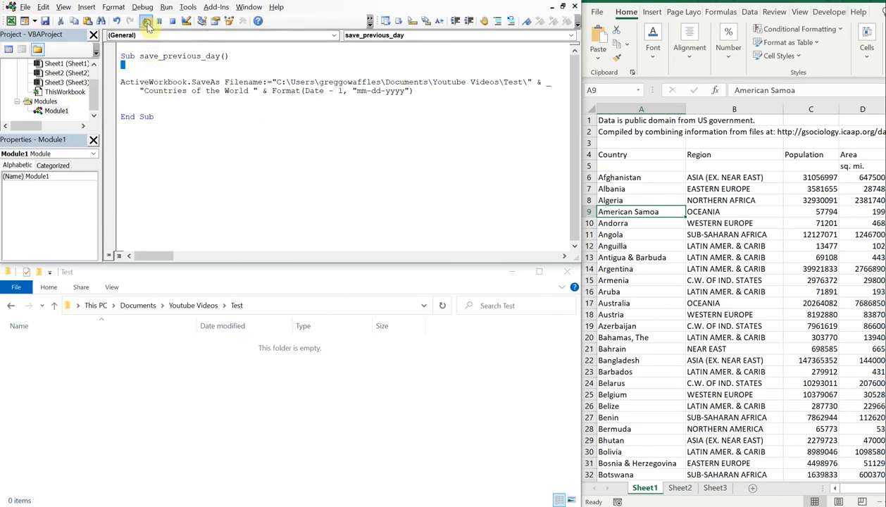
Step: Run the macro, producing Countries of the World 10-01-2021 in the Test folder
click(146, 20)
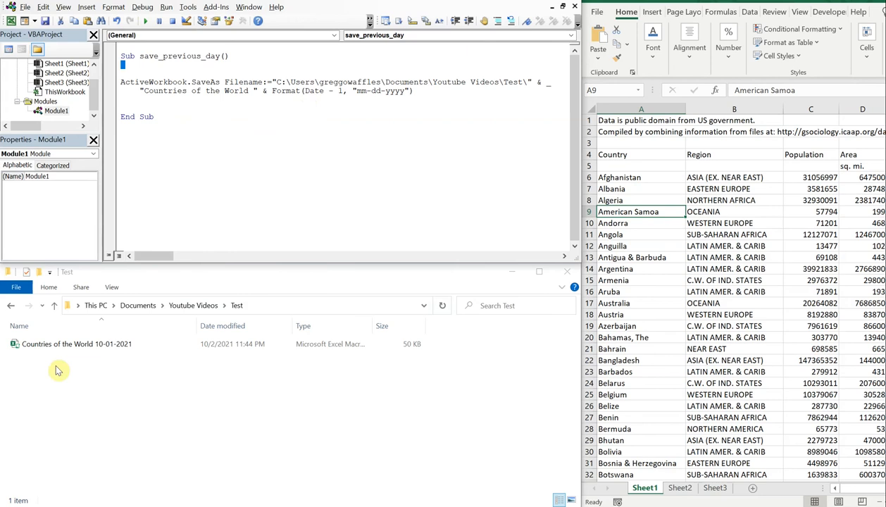
click(77, 343)
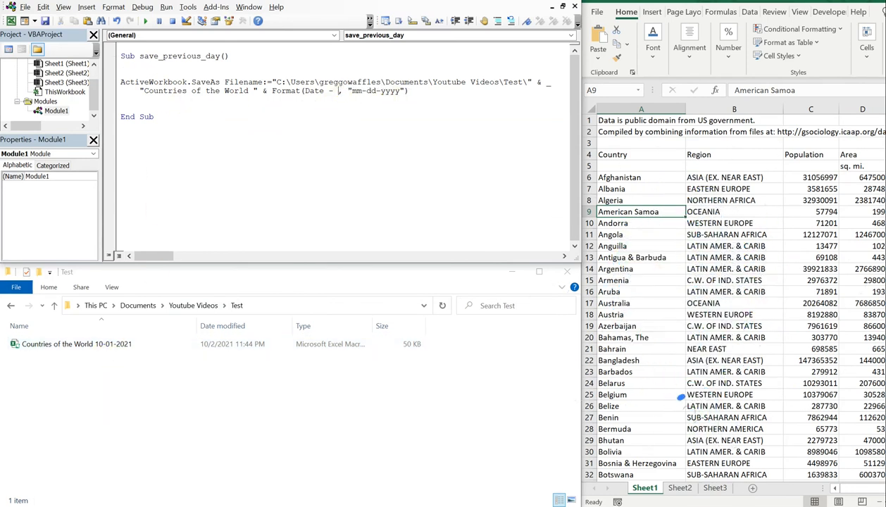
Step: Run with offsets 3 and 300 for copies 09-29-2021 and 12-06-2020, then change to Date + 10
text(3)
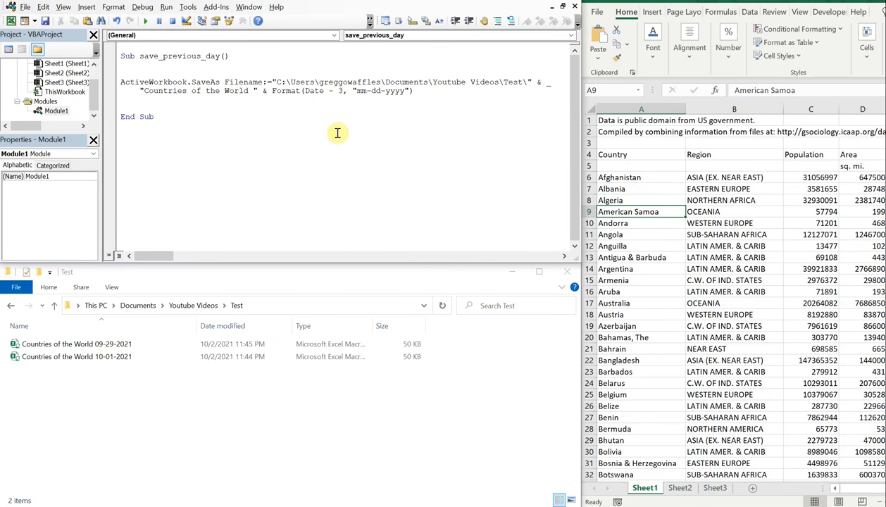
text(00)
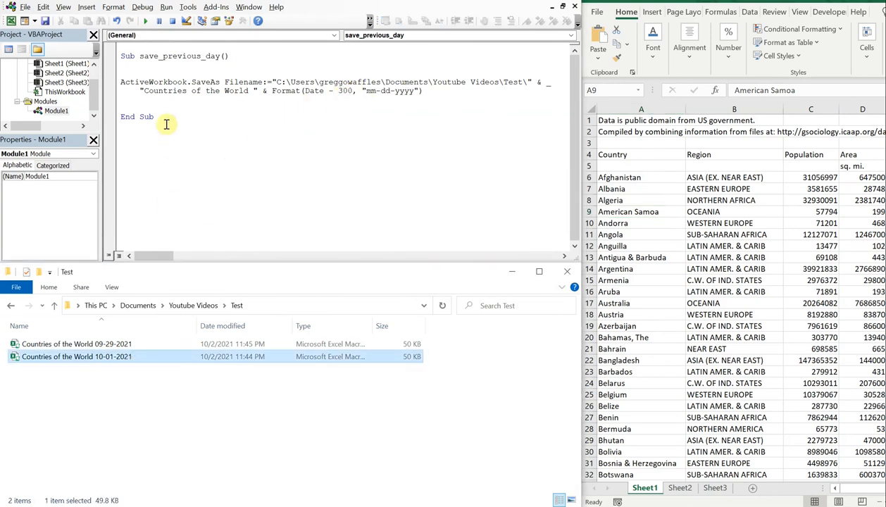
click(145, 20)
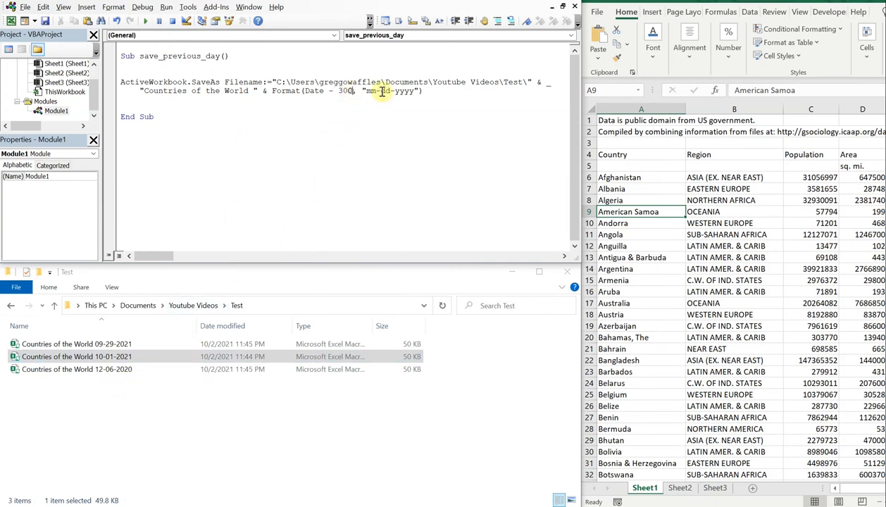
text(+)
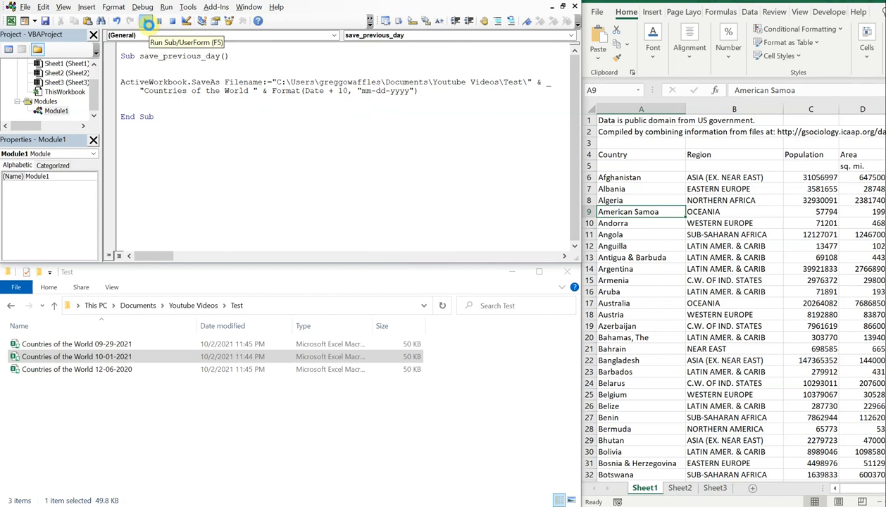
Step: Run for a 10-12-2021 copy and sort the four files by Date modified
click(146, 21)
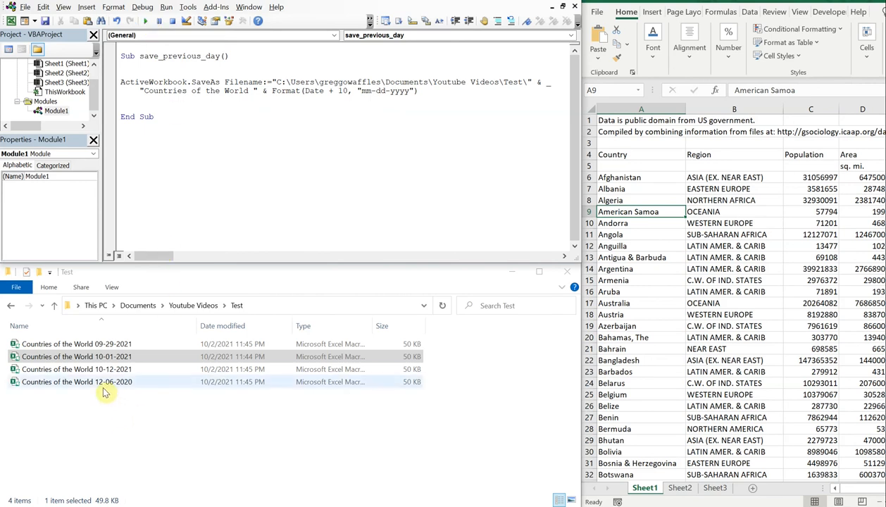
click(78, 355)
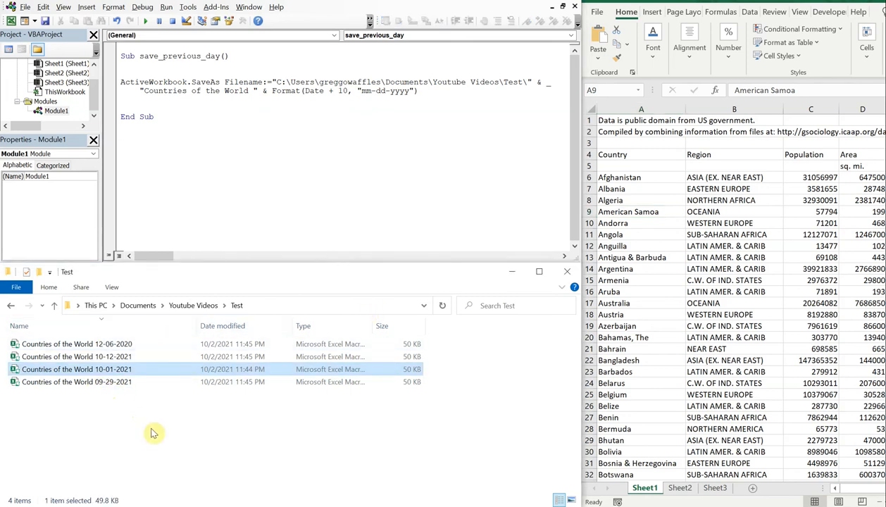
click(223, 326)
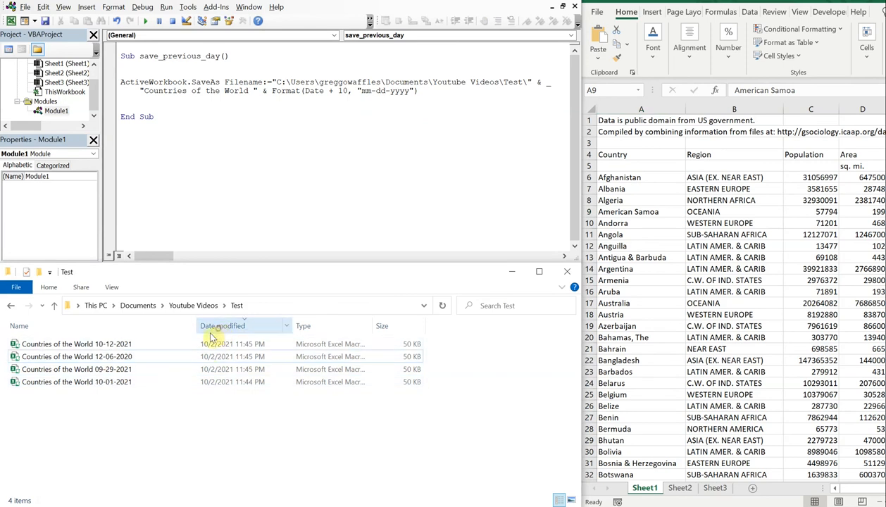
mouse_move(155, 431)
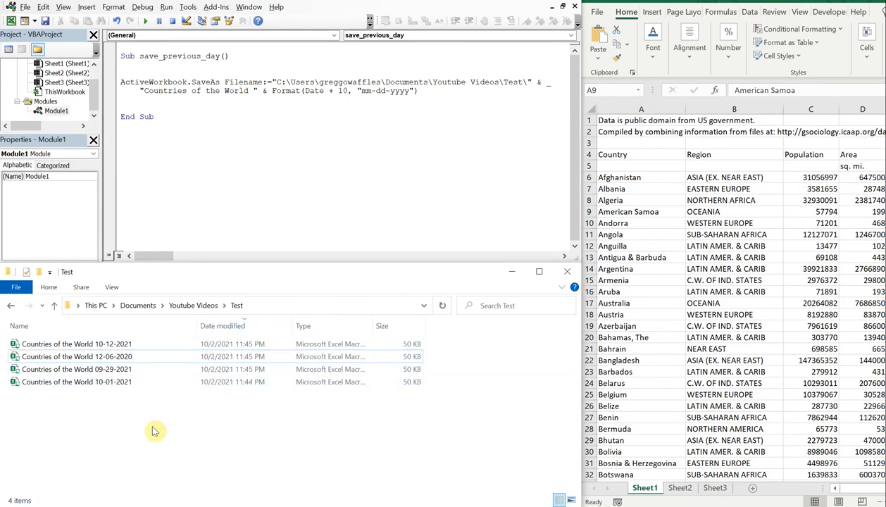